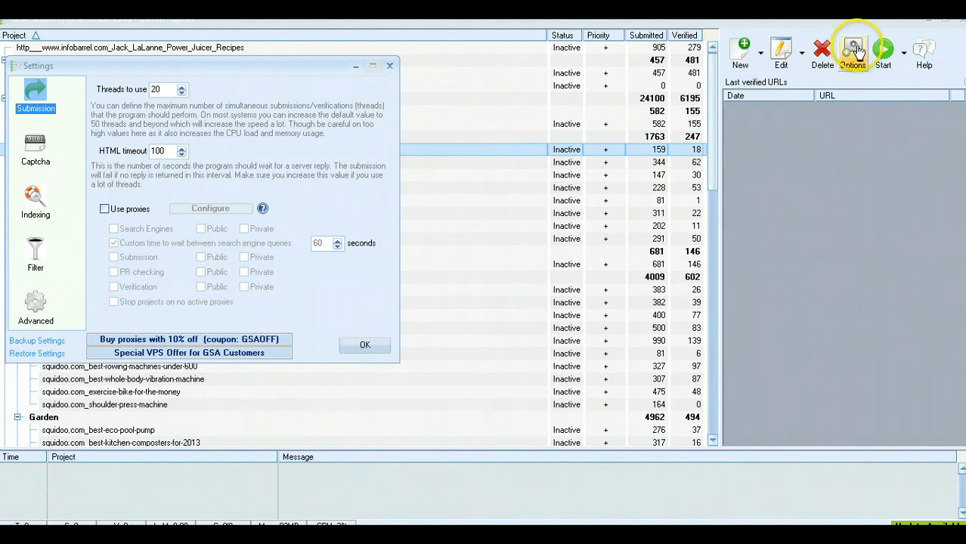
mouse_move(208, 47)
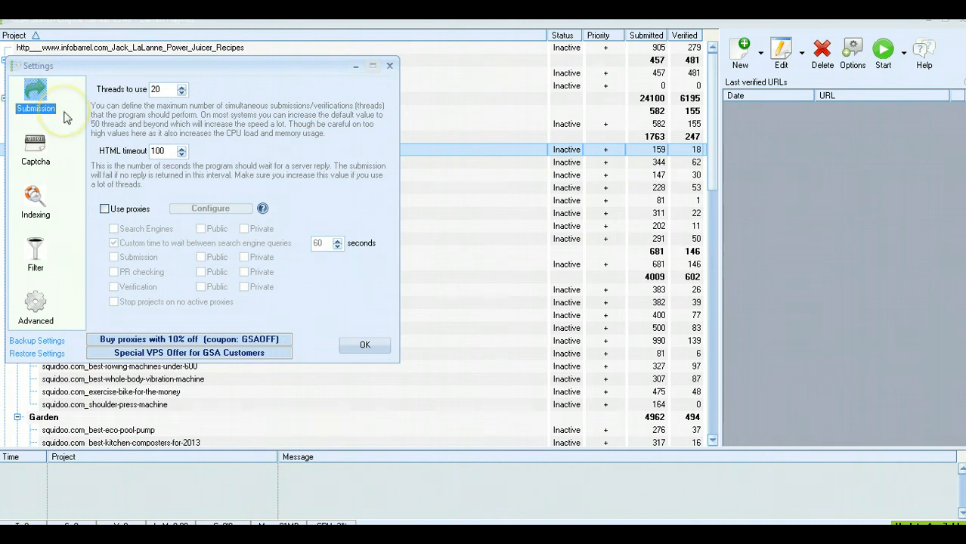
mouse_move(185, 85)
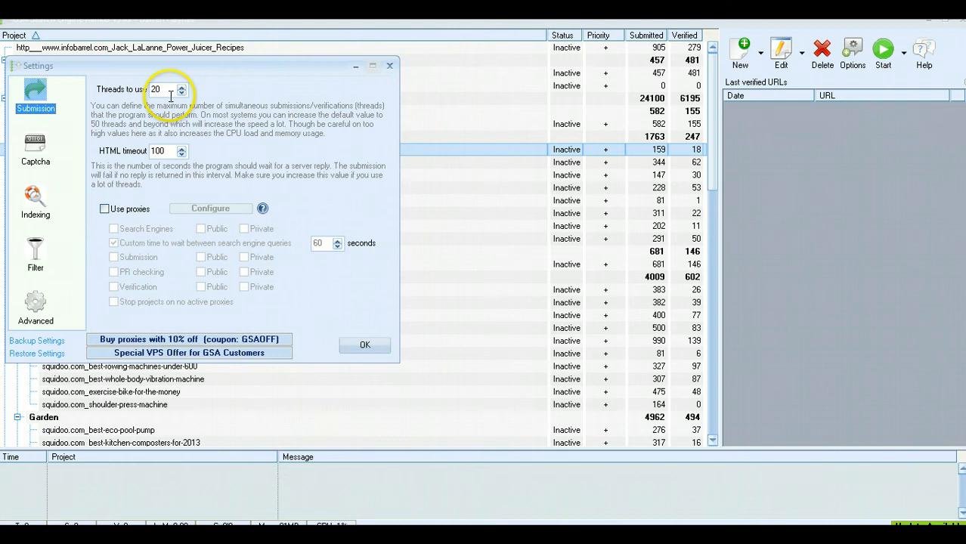
mouse_move(211, 90)
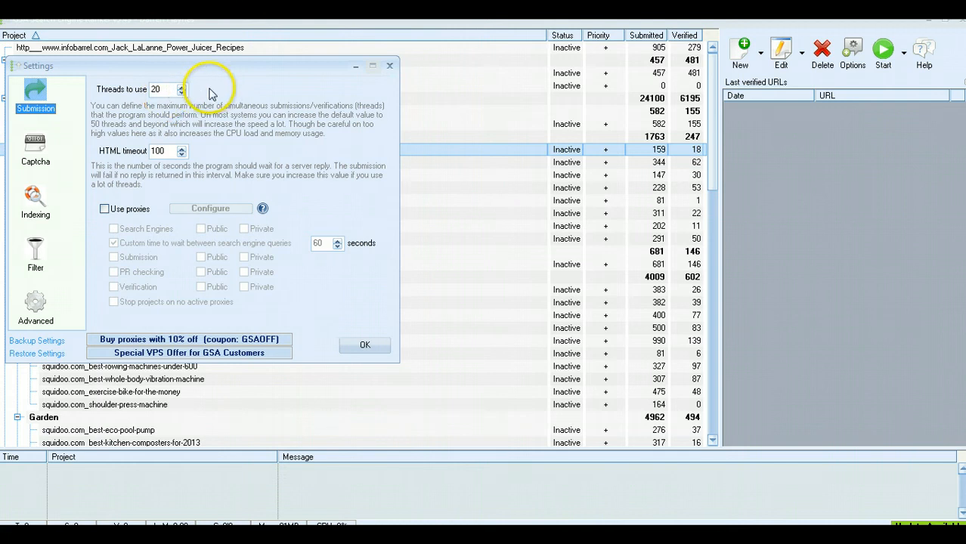
mouse_move(195, 100)
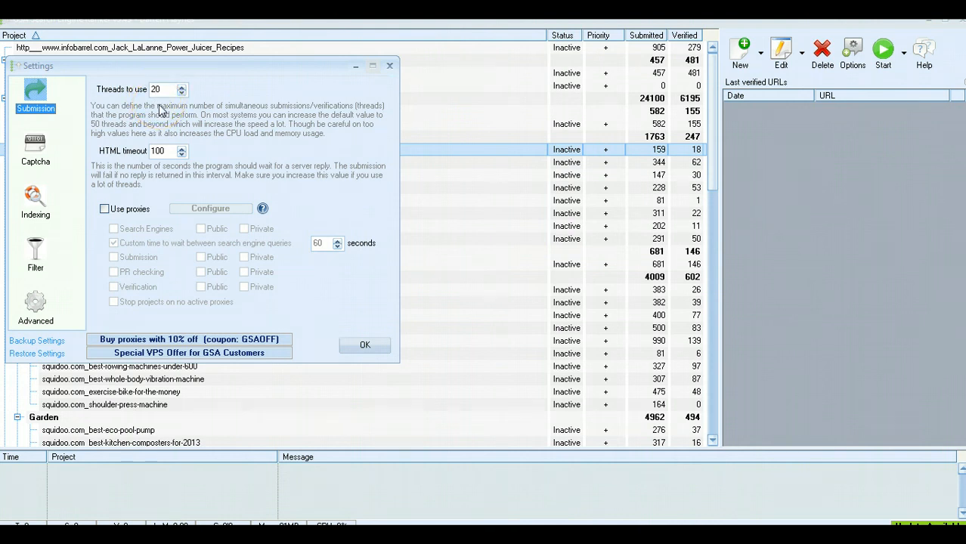
click(168, 88)
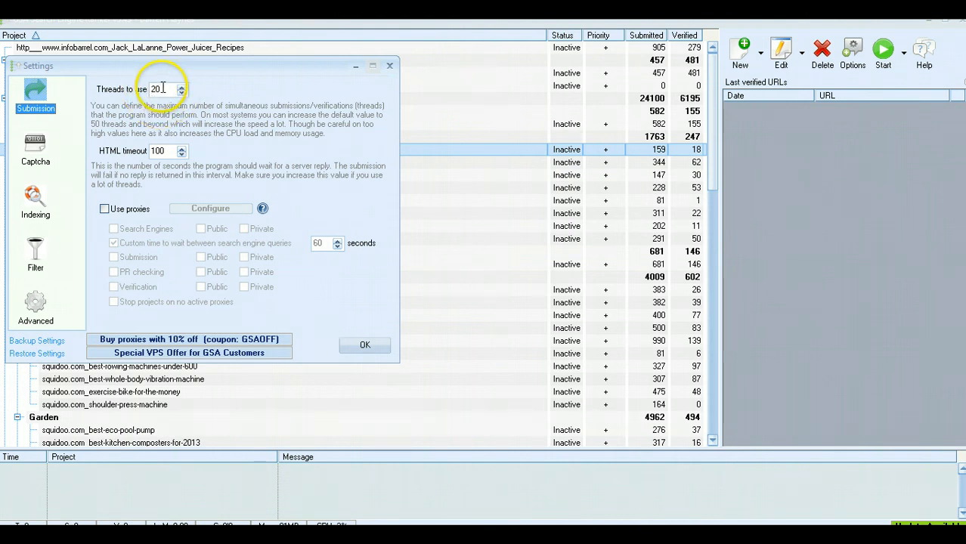
mouse_move(155, 167)
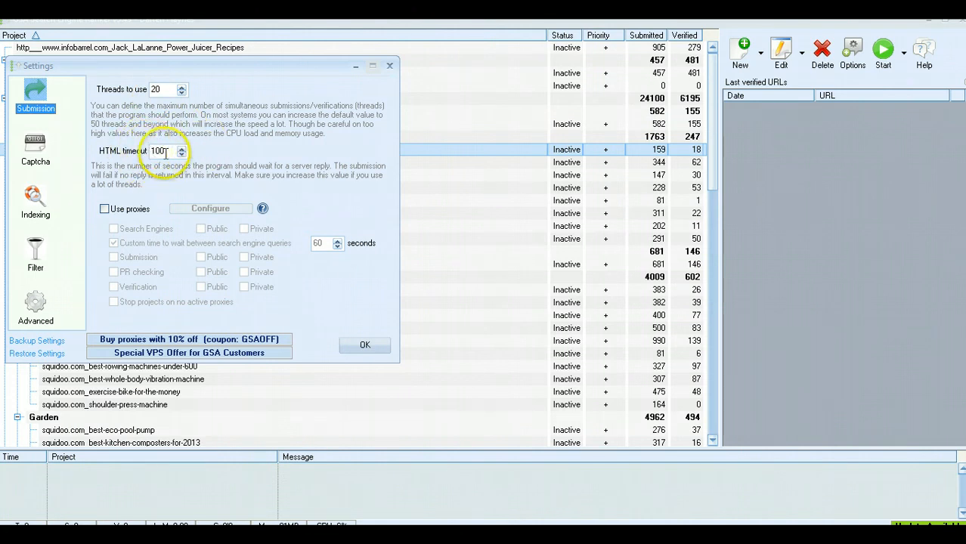
text(160)
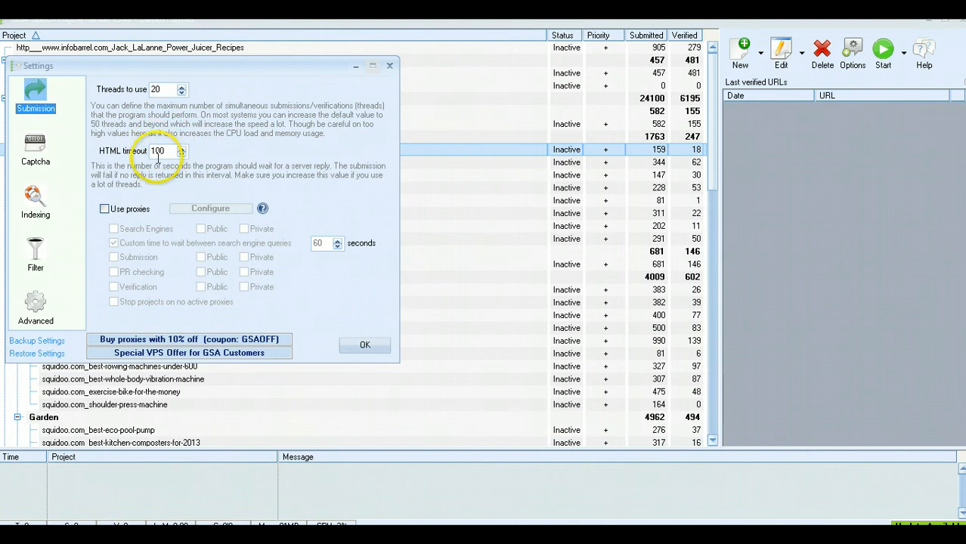
mouse_move(156, 144)
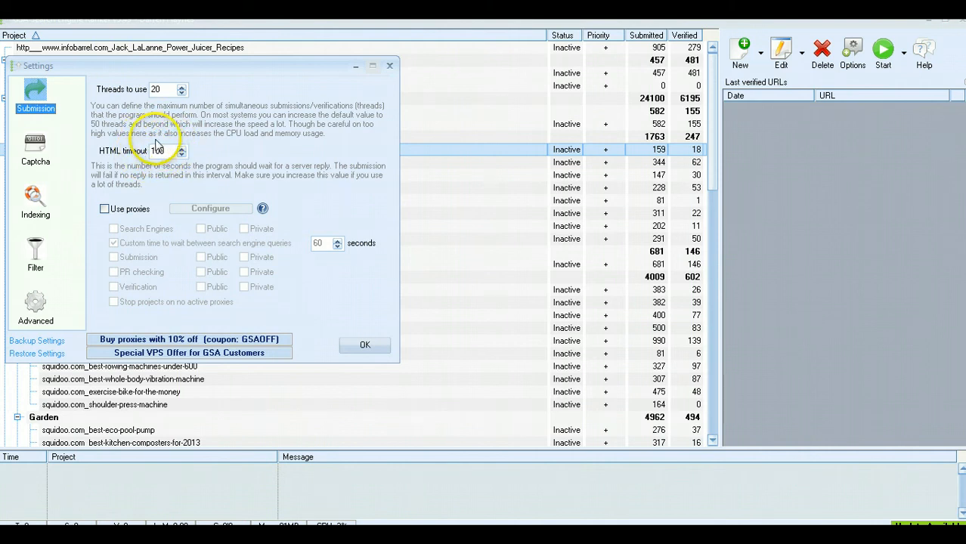
click(160, 153)
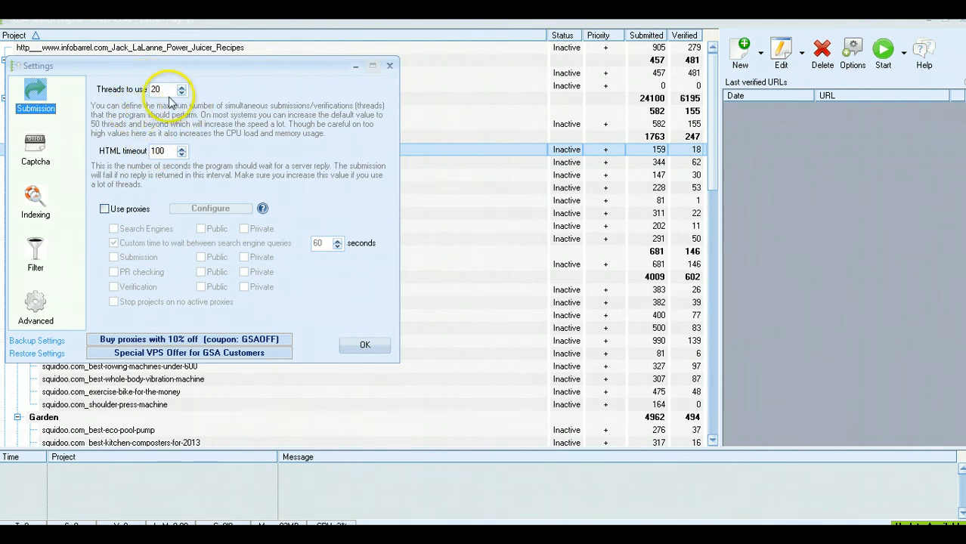
mouse_move(183, 121)
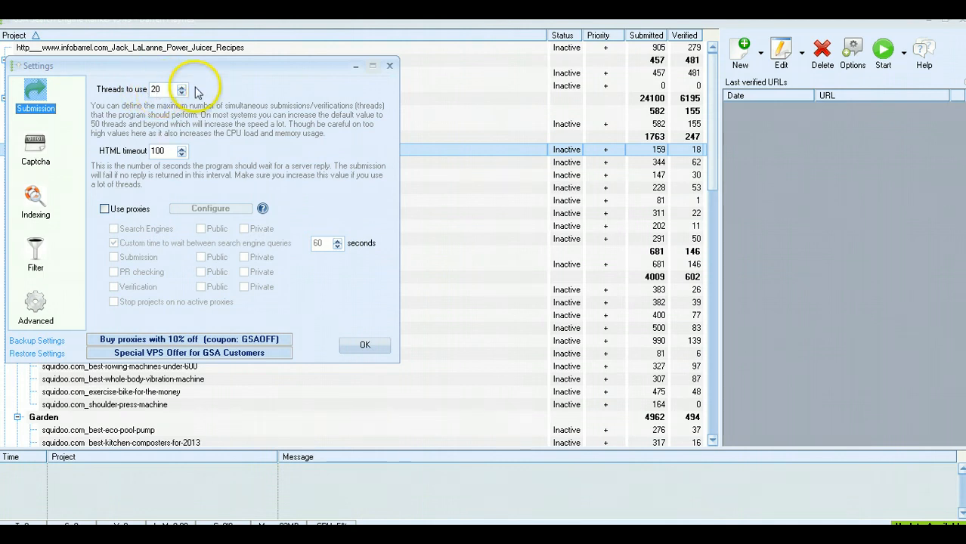
mouse_move(174, 105)
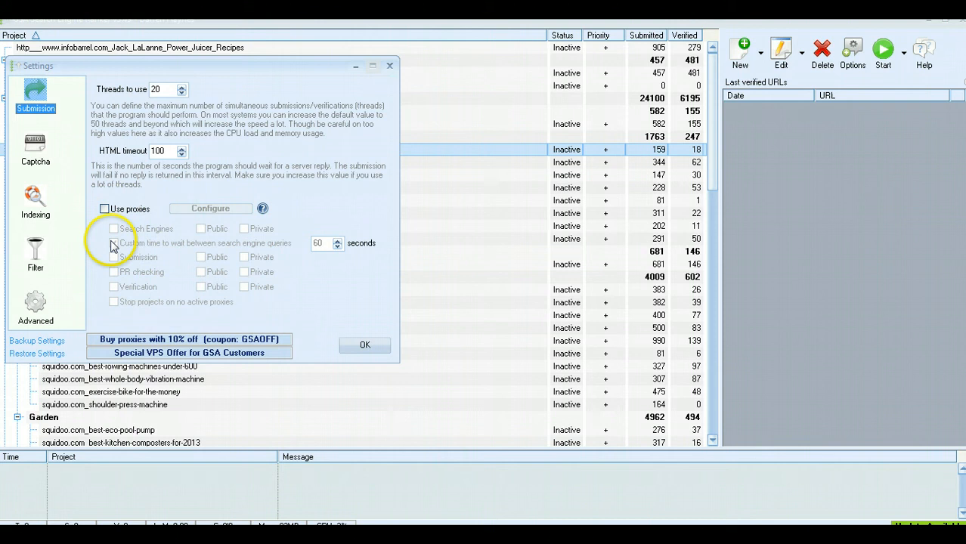
click(112, 242)
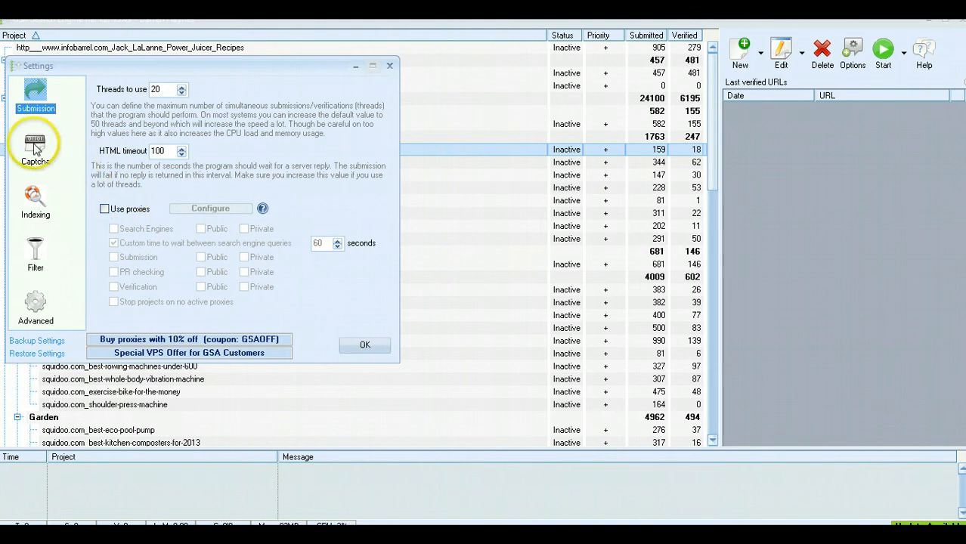
Step: Show the Captcha settings page with Captcha Sniper solving enabled at 3 retries
click(35, 149)
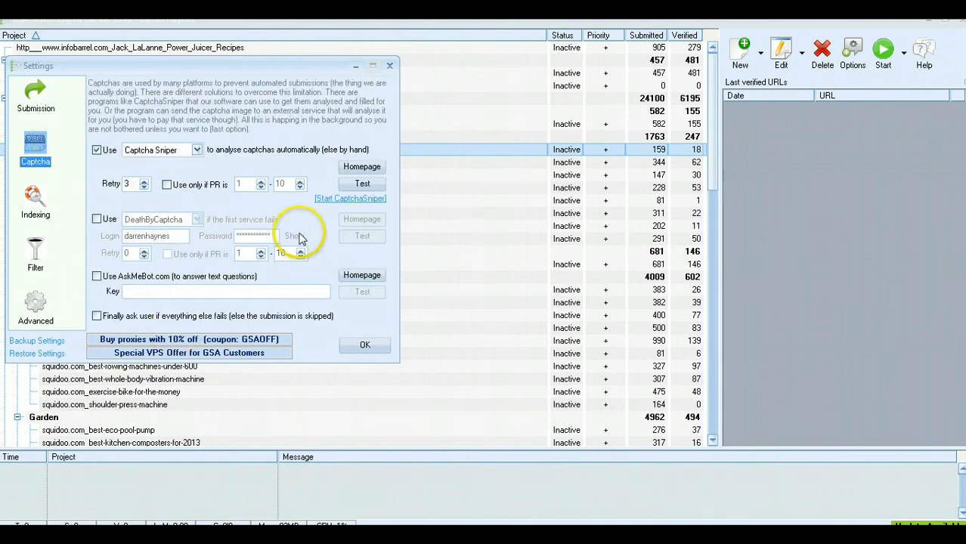
mouse_move(233, 164)
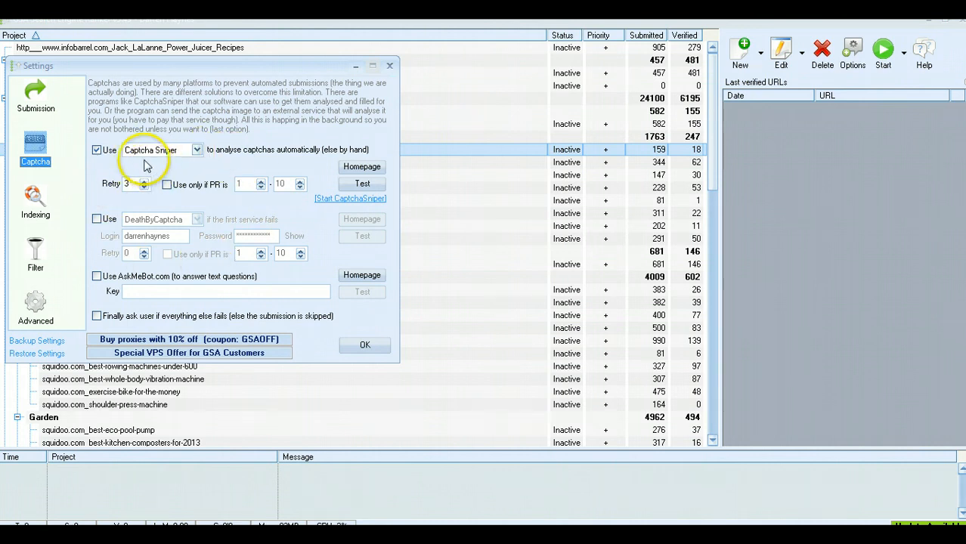
mouse_move(171, 156)
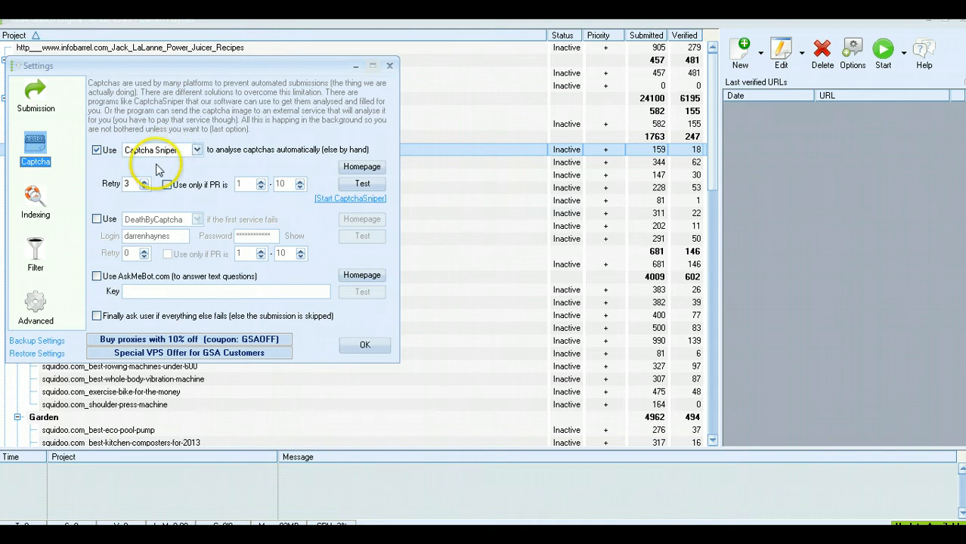
mouse_move(200, 167)
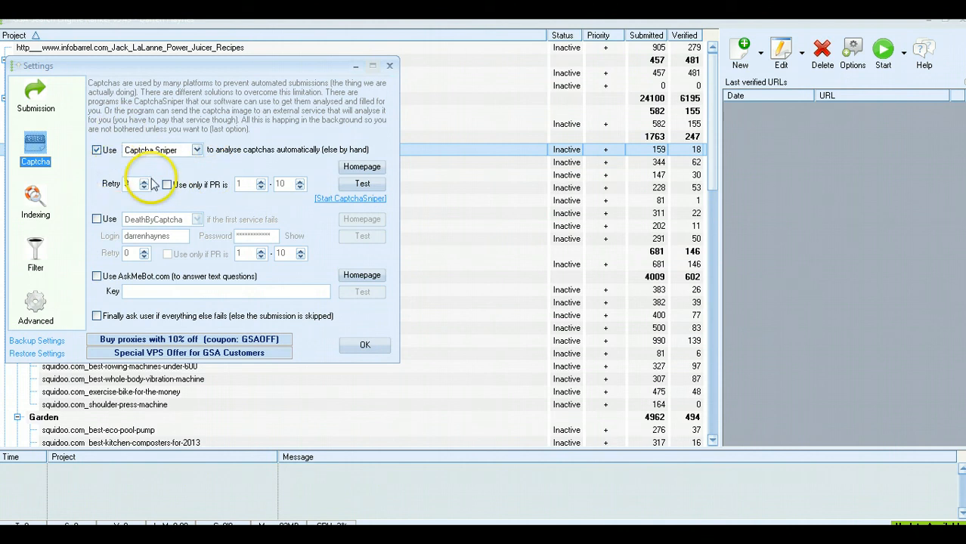
mouse_move(133, 164)
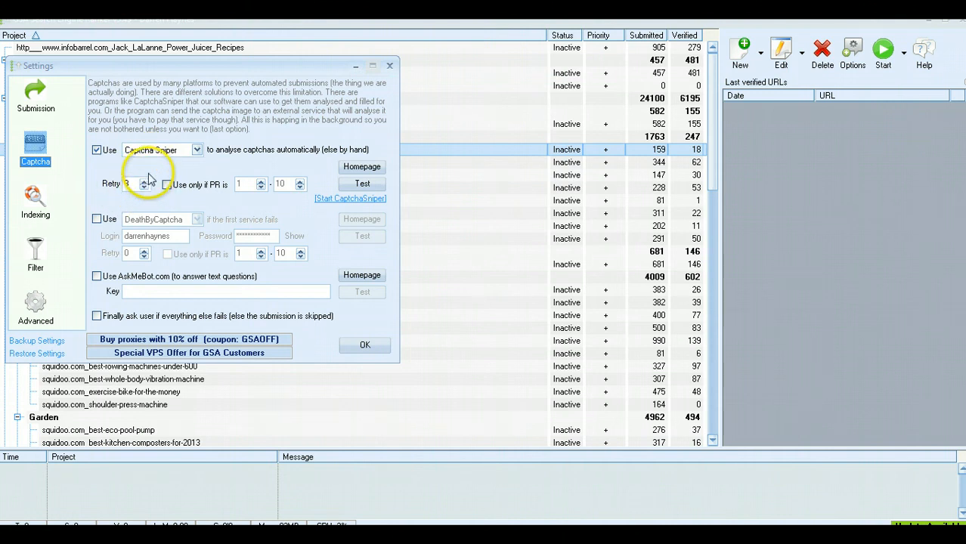
mouse_move(141, 203)
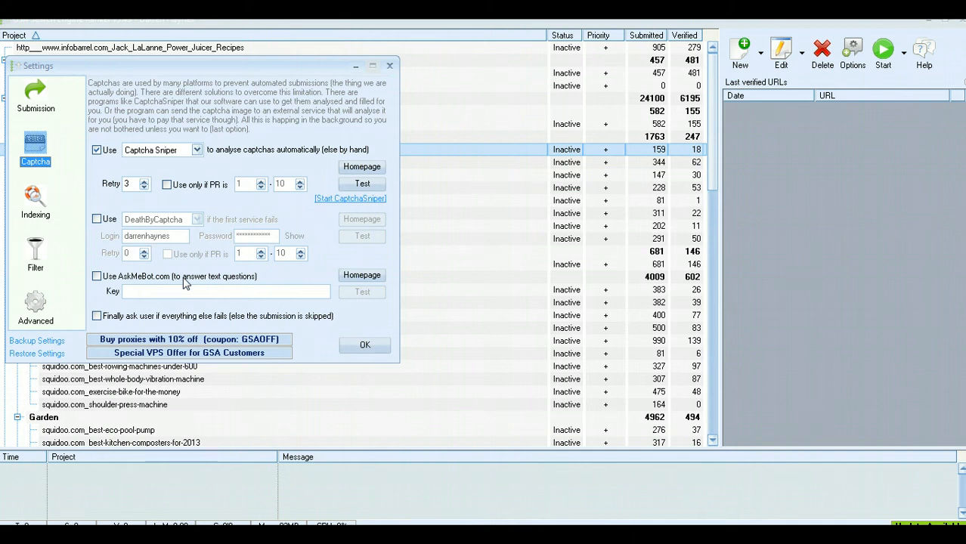
mouse_move(135, 297)
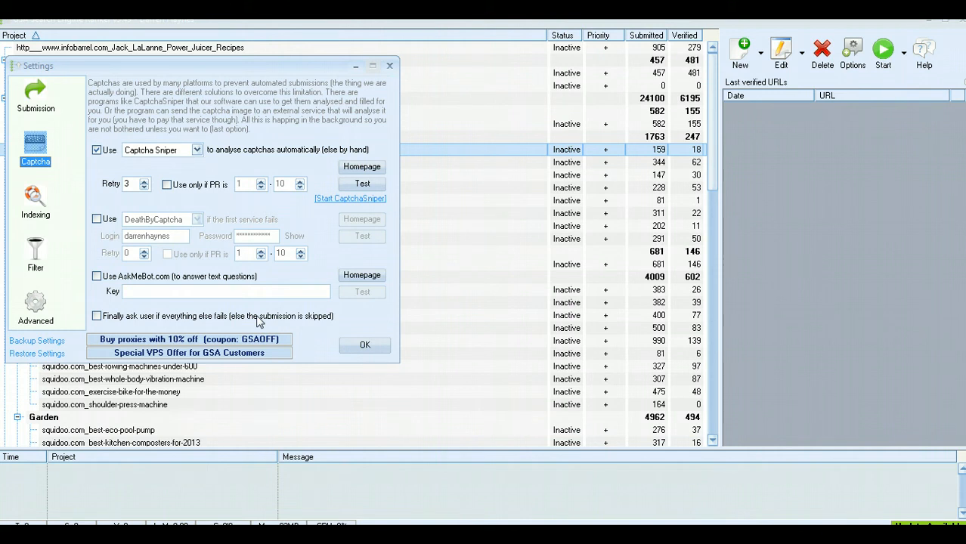
mouse_move(99, 320)
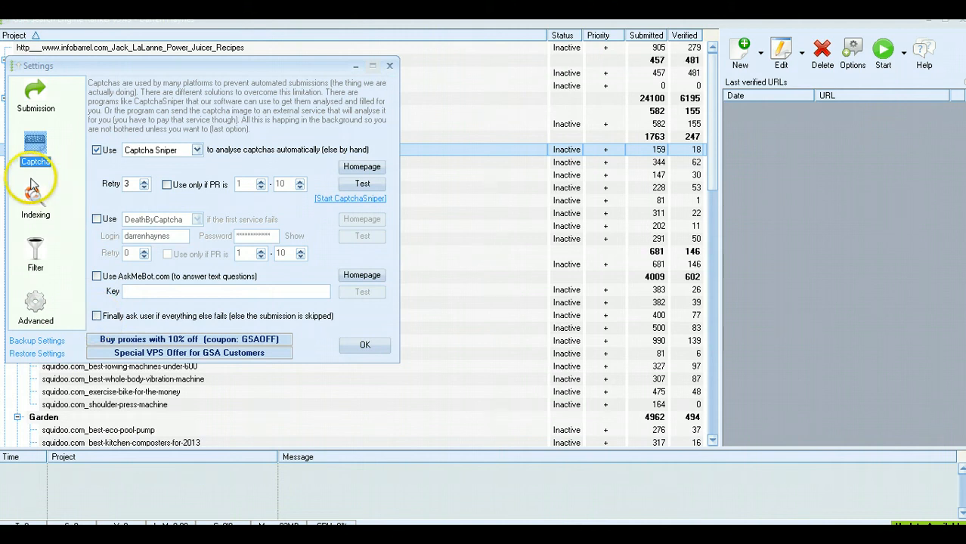
Step: Show the Indexing settings page with the blog ping URL list and backlink submission options
click(33, 196)
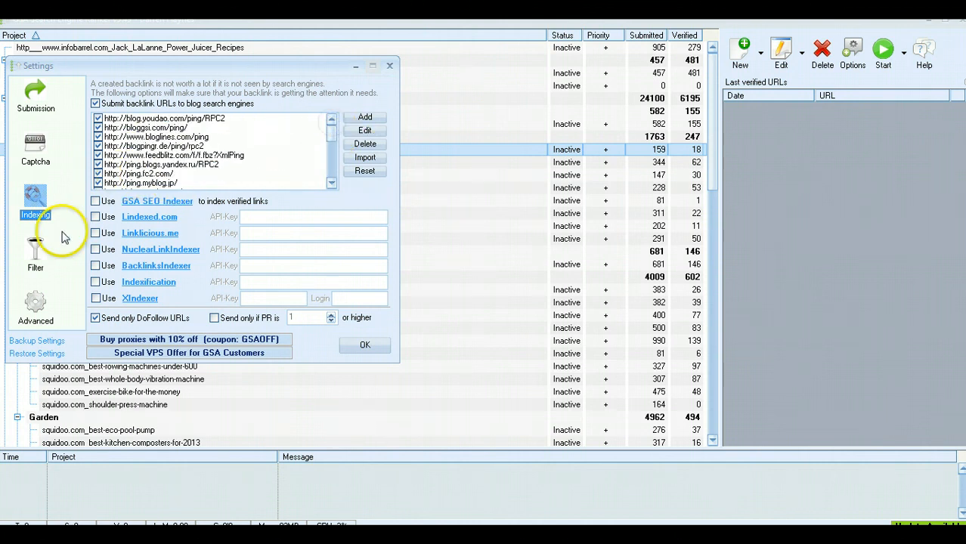
mouse_move(173, 178)
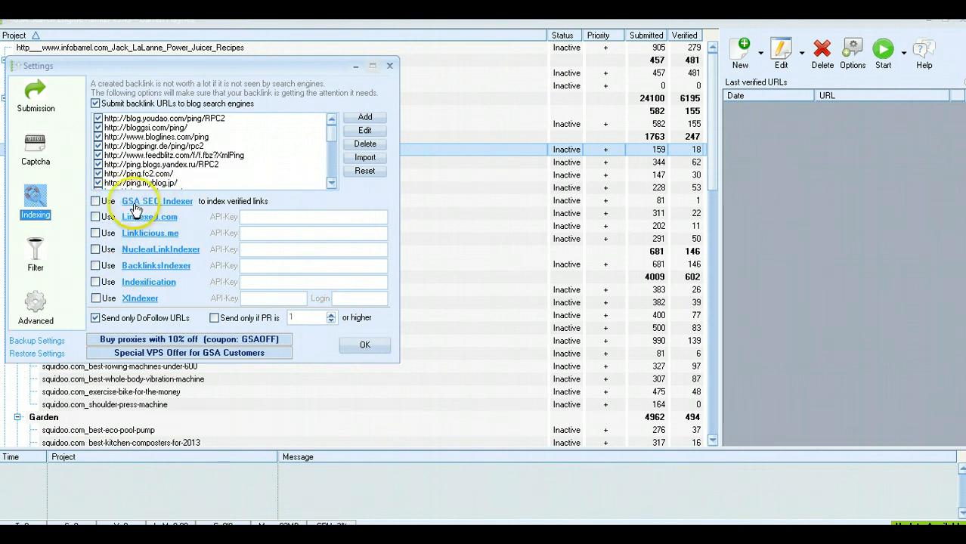
mouse_move(175, 206)
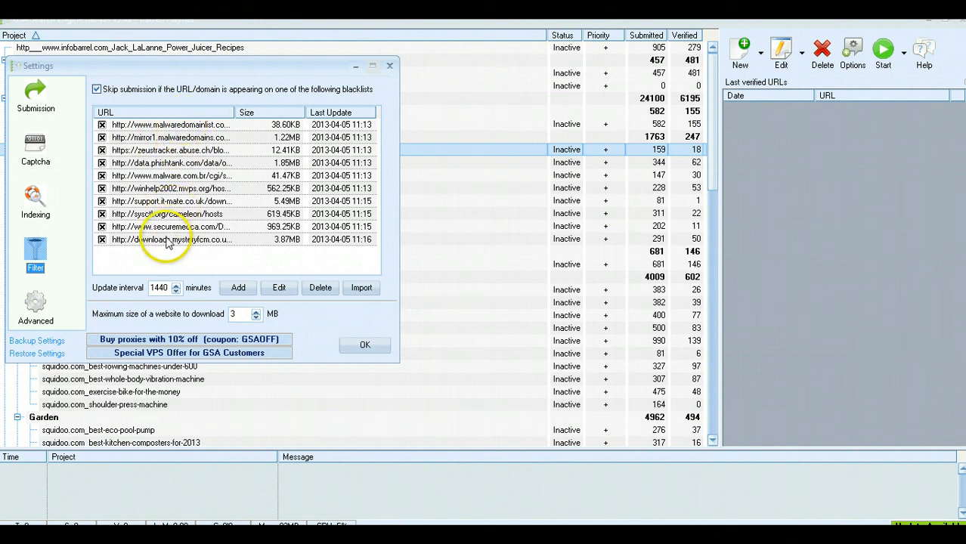
mouse_move(215, 136)
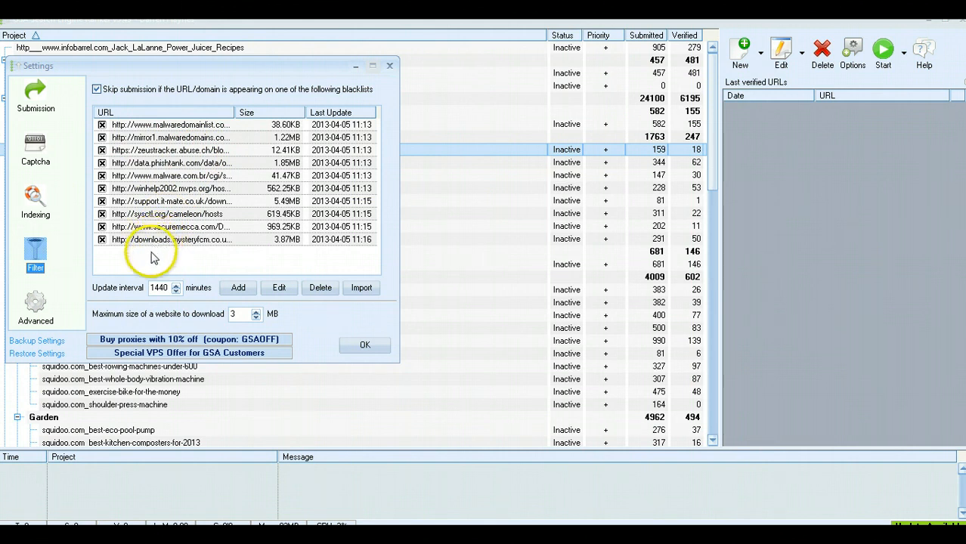
mouse_move(194, 309)
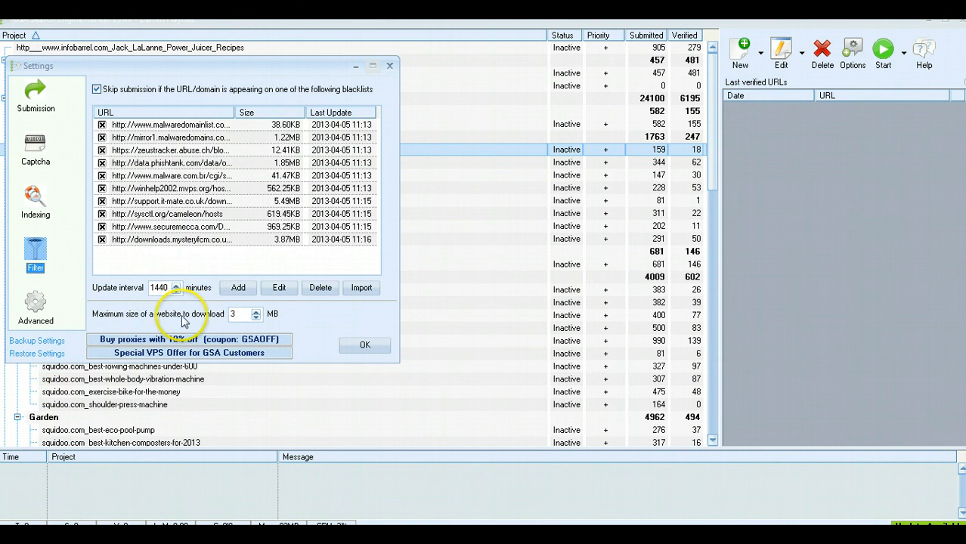
mouse_move(223, 325)
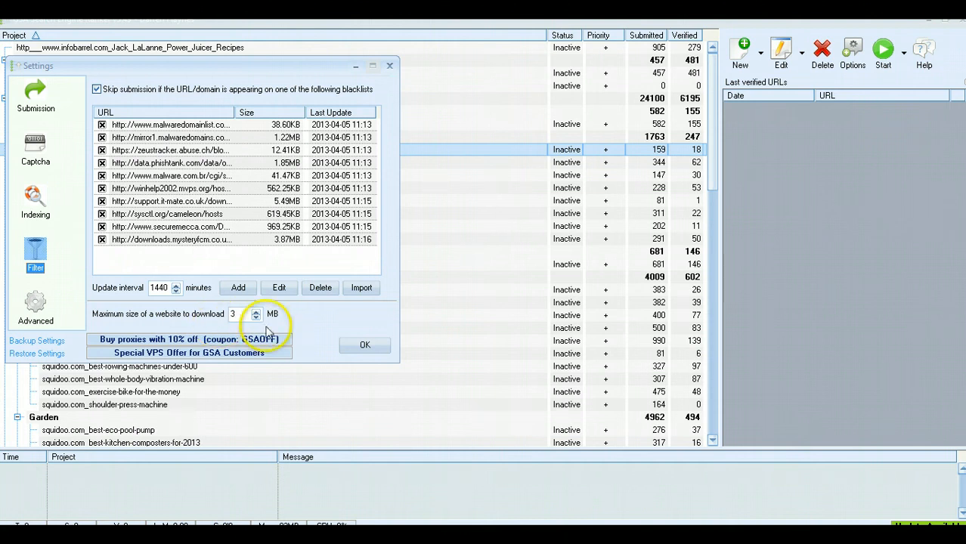
mouse_move(222, 324)
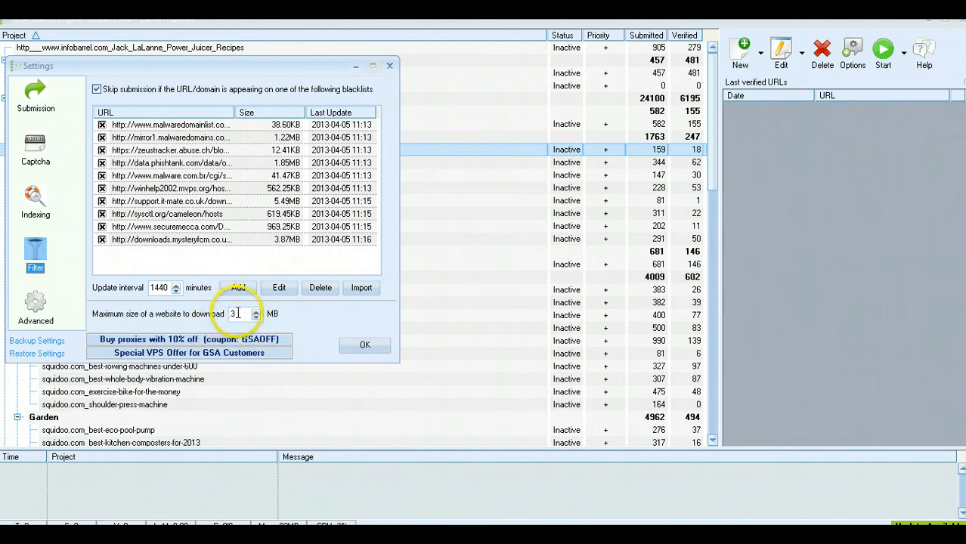
mouse_move(230, 320)
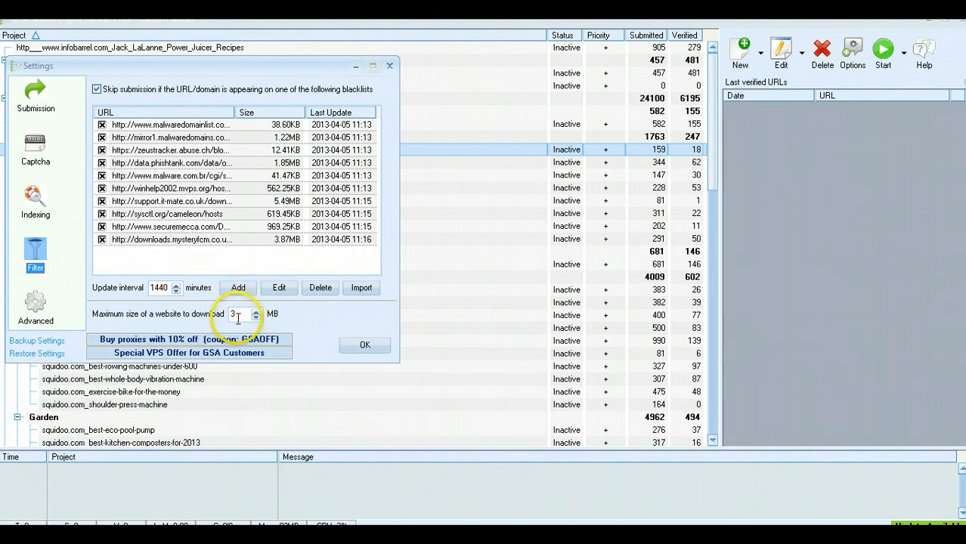
mouse_move(675, 218)
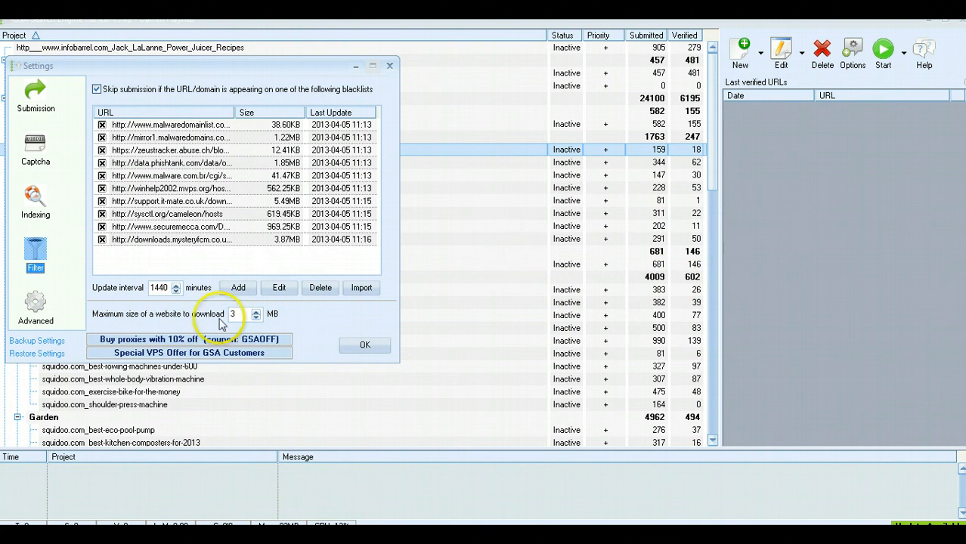
Step: Set the maximum website download size on the Filter page to 3 MB
click(236, 315)
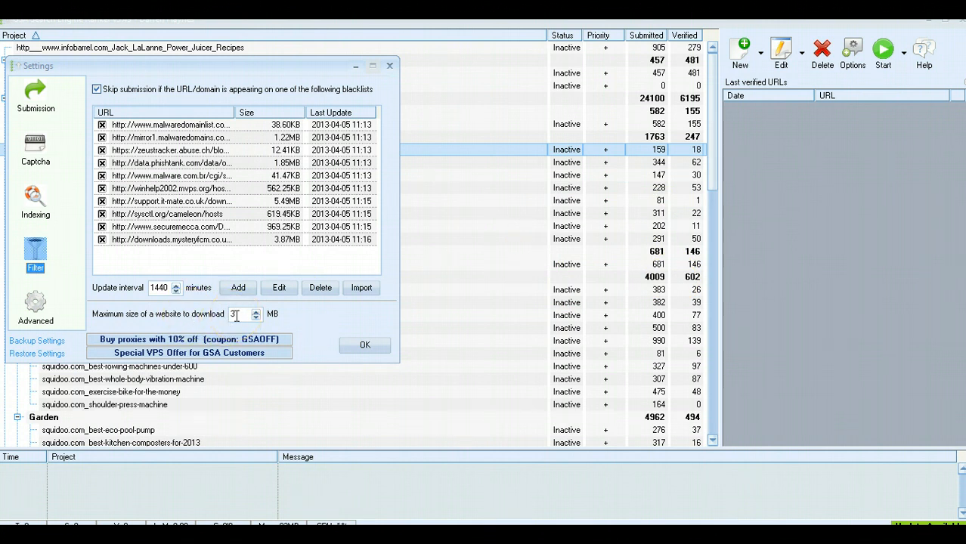
click(241, 313)
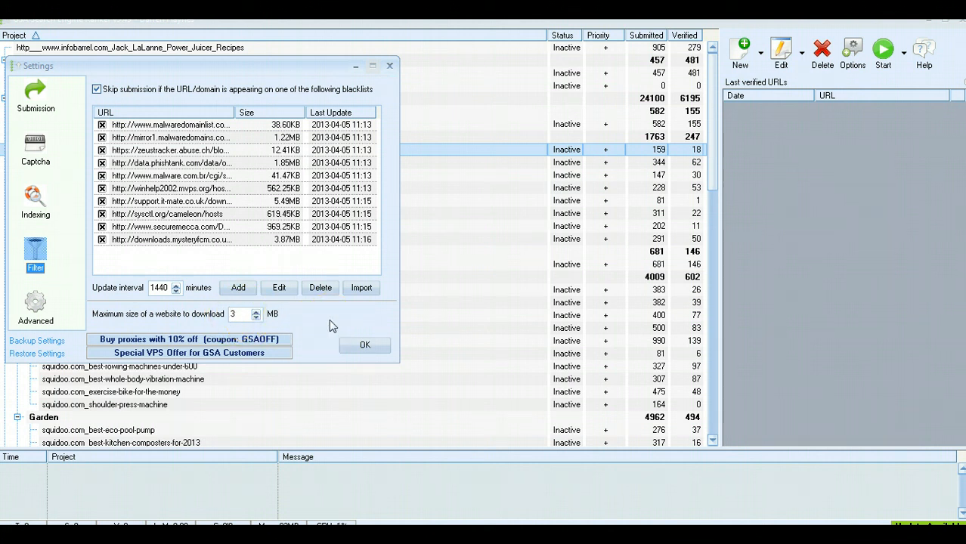
mouse_move(36, 303)
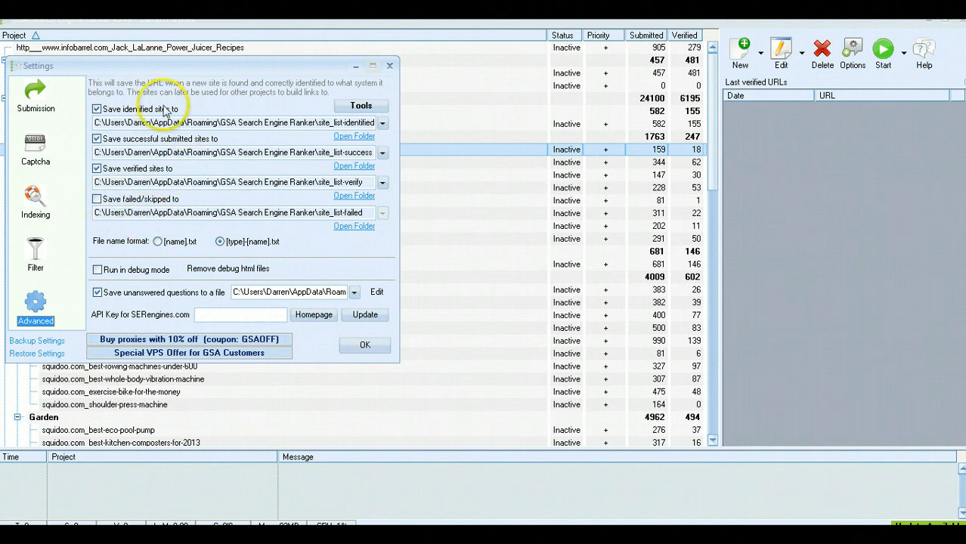
mouse_move(175, 102)
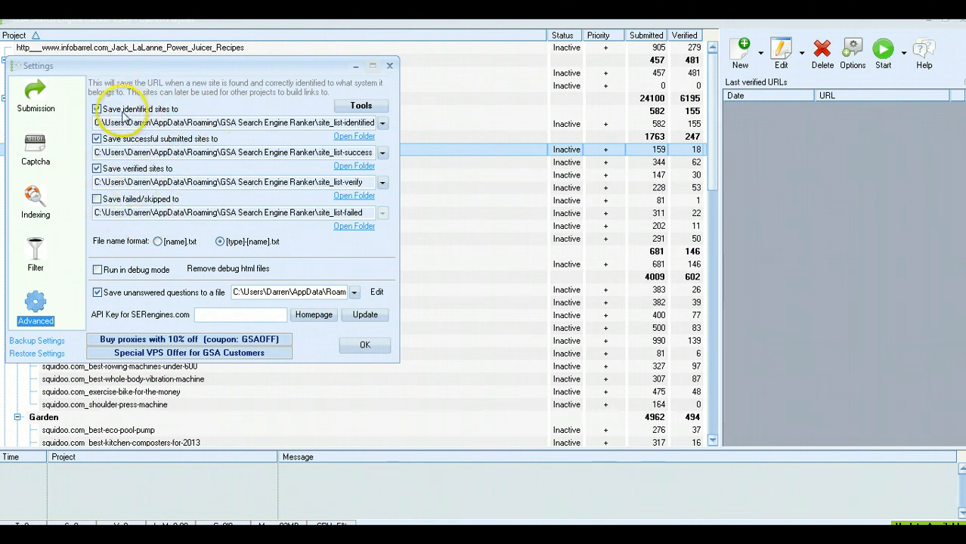
mouse_move(184, 145)
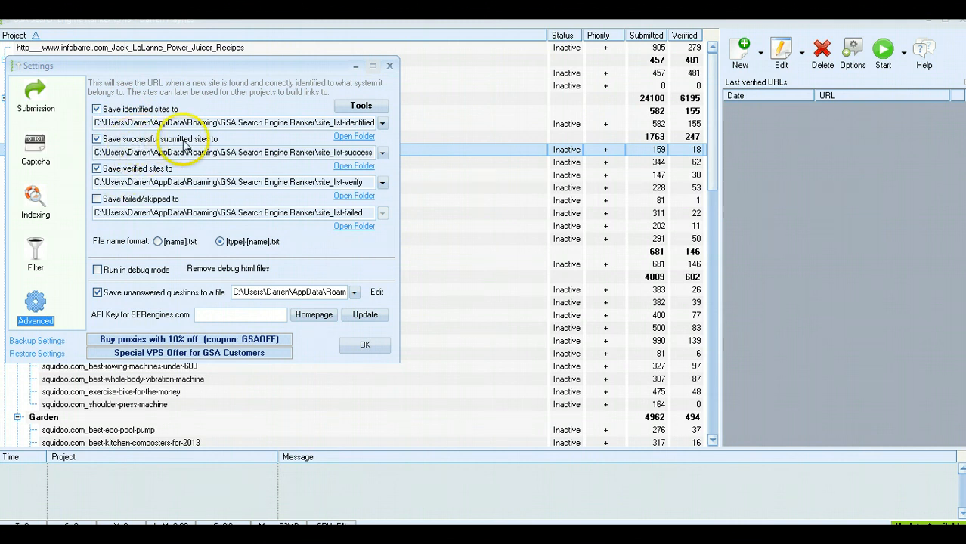
mouse_move(152, 172)
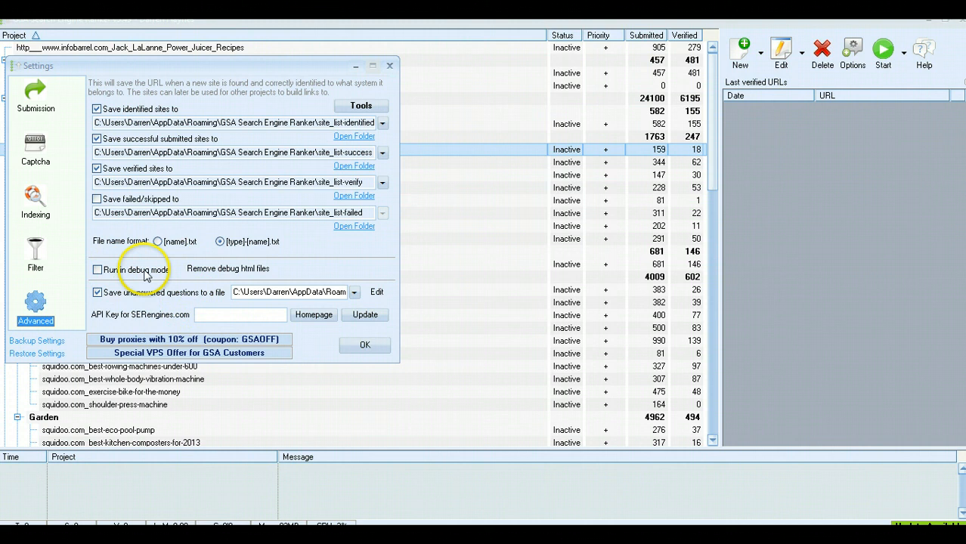
mouse_move(206, 266)
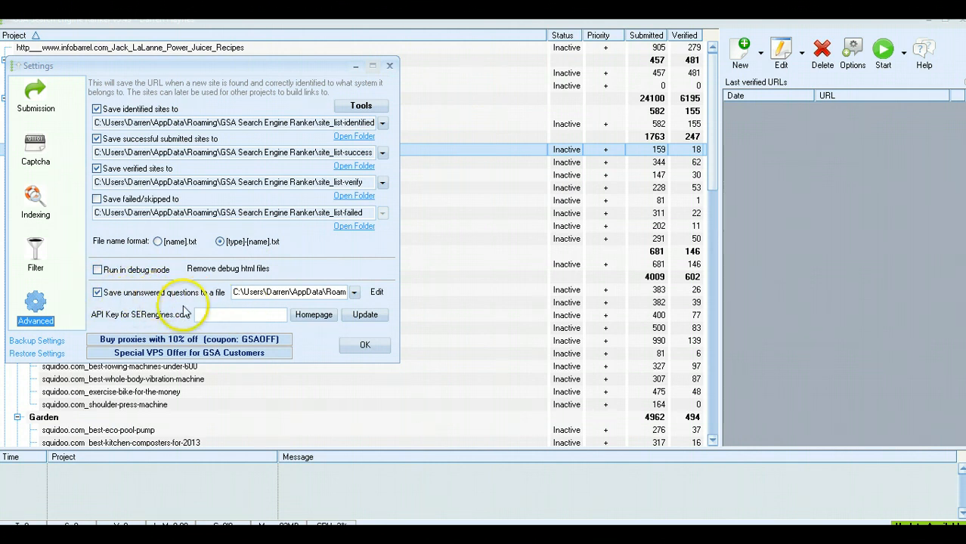
mouse_move(186, 318)
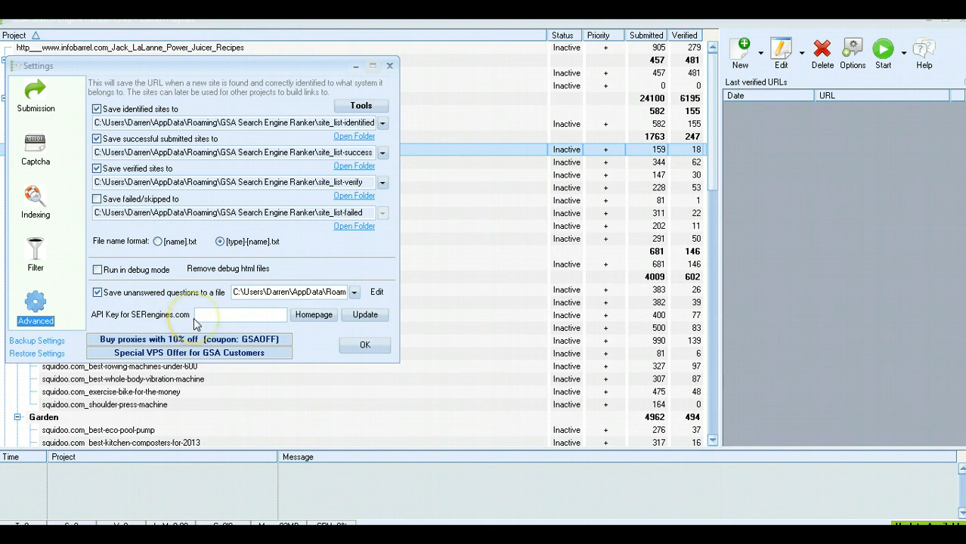
mouse_move(189, 338)
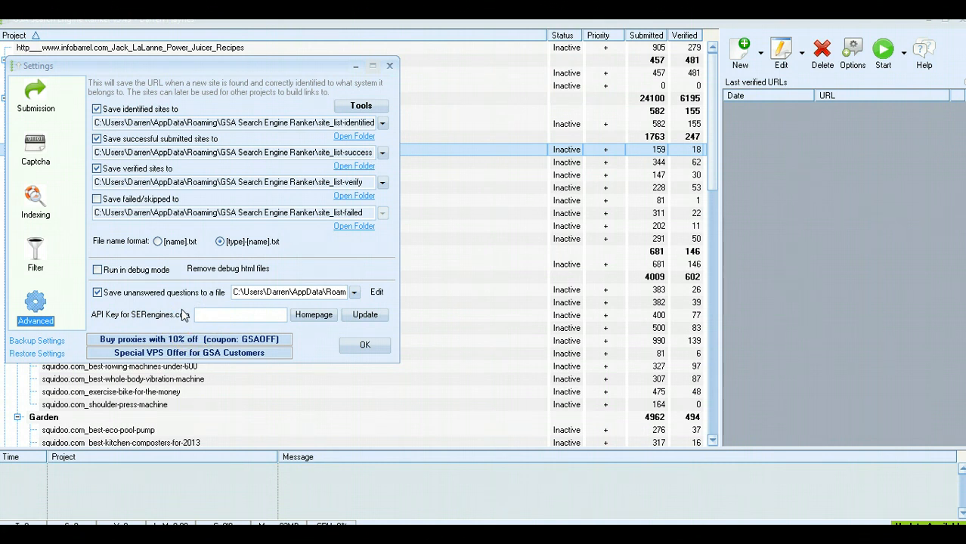
Step: Show the Advanced settings page with its identified, submitted and verified site-list saving options
click(35, 303)
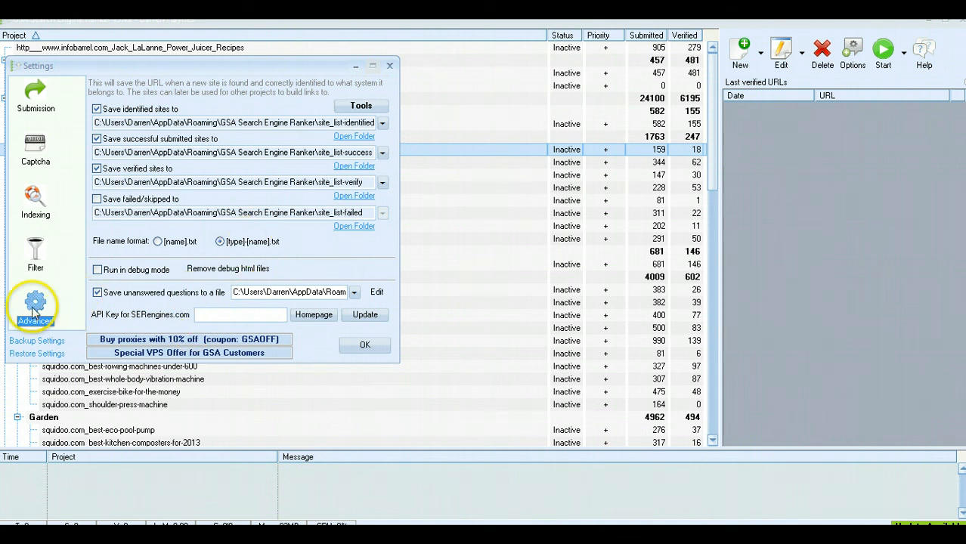
Step: Remove duplicate URLs from all site-list files via Tools, keeping every file checked
click(360, 106)
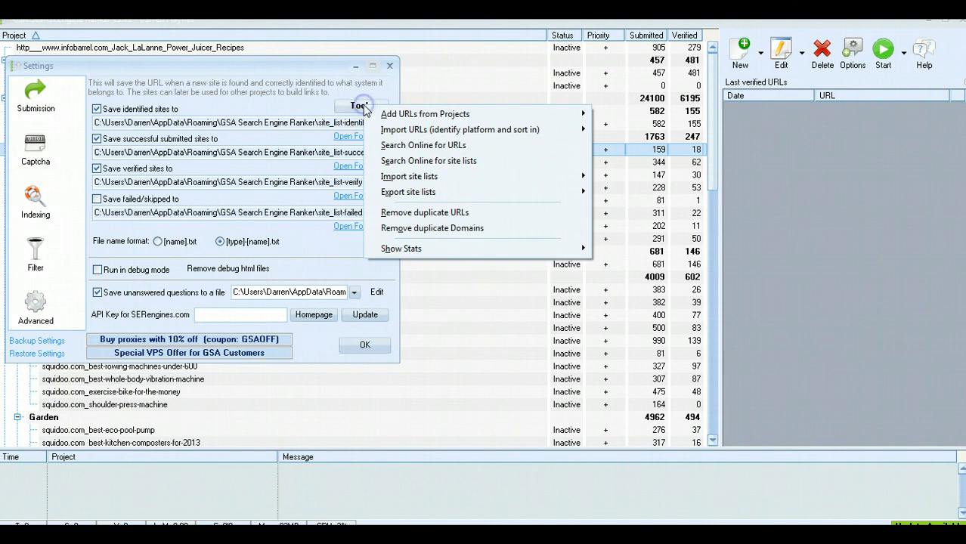
mouse_move(418, 115)
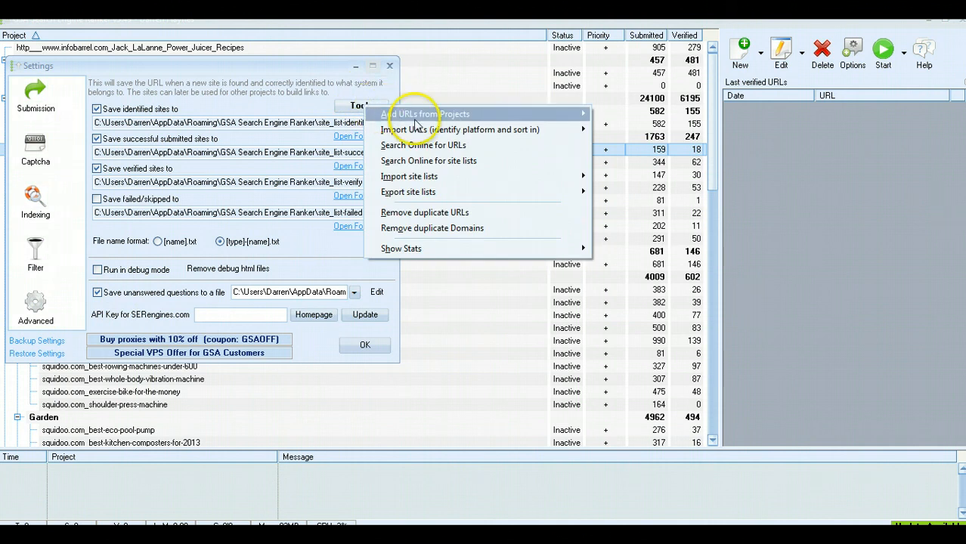
mouse_move(435, 181)
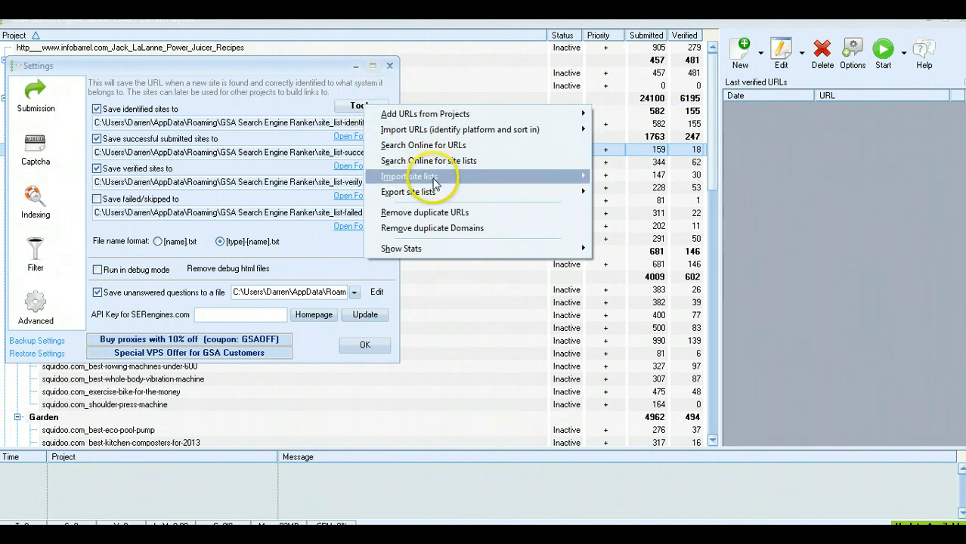
mouse_move(442, 211)
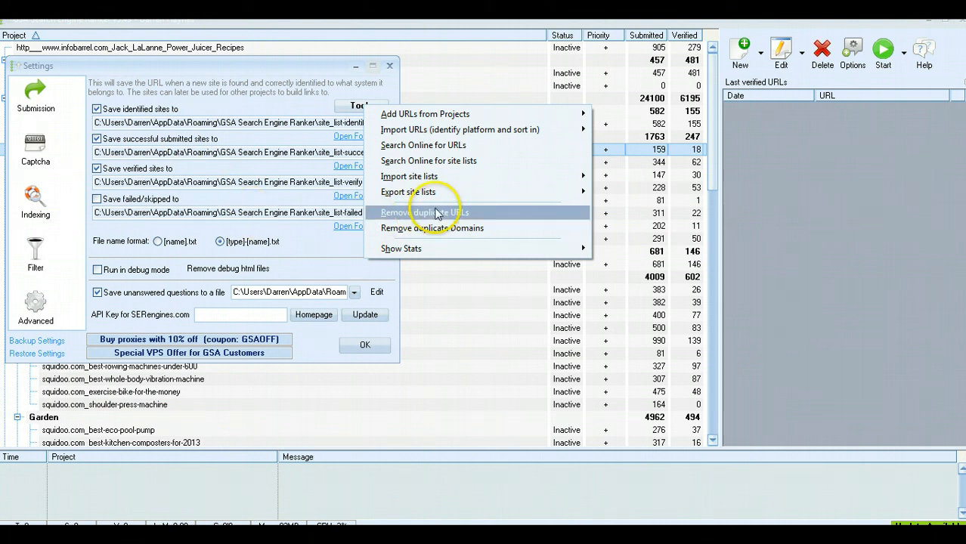
click(425, 211)
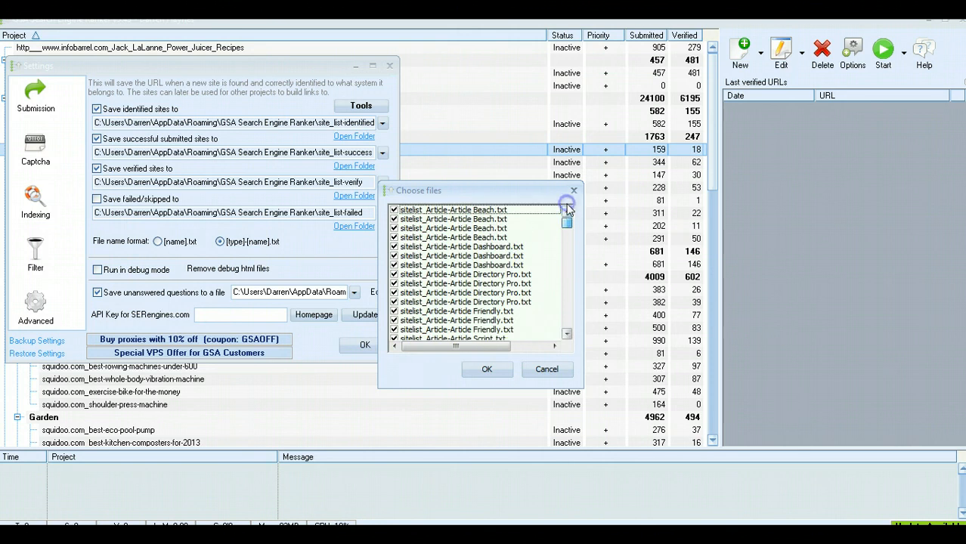
click(487, 369)
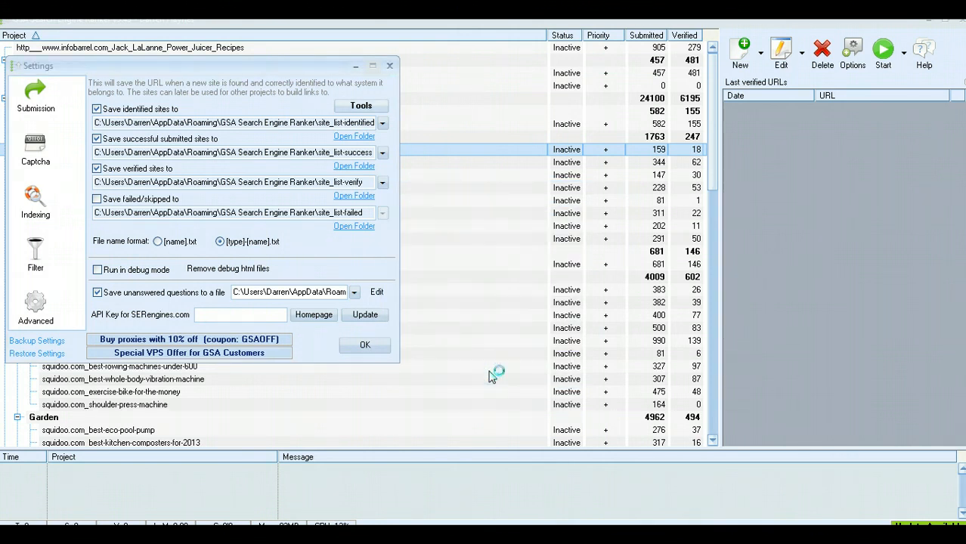
mouse_move(493, 375)
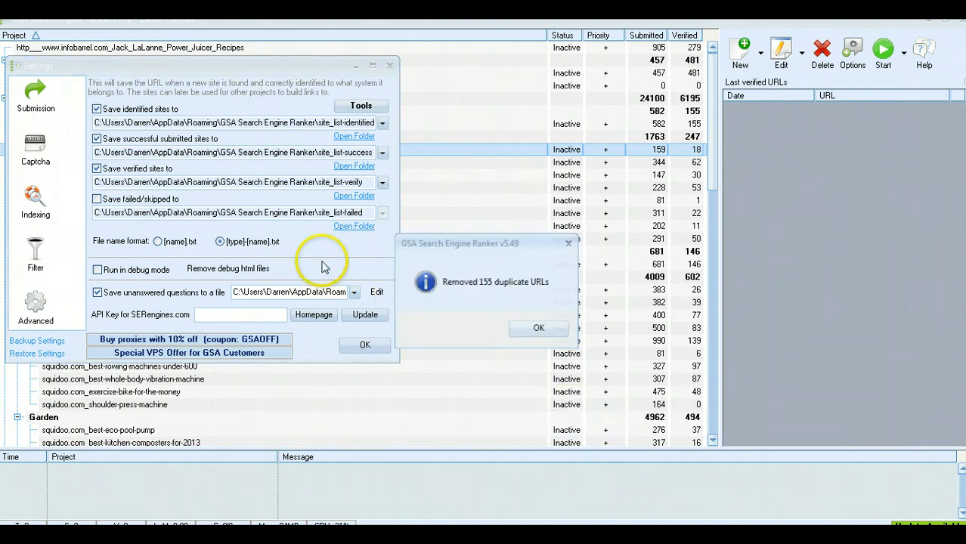
Step: Dismiss the 'Removed 155 duplicate URLs' confirmation message
click(538, 328)
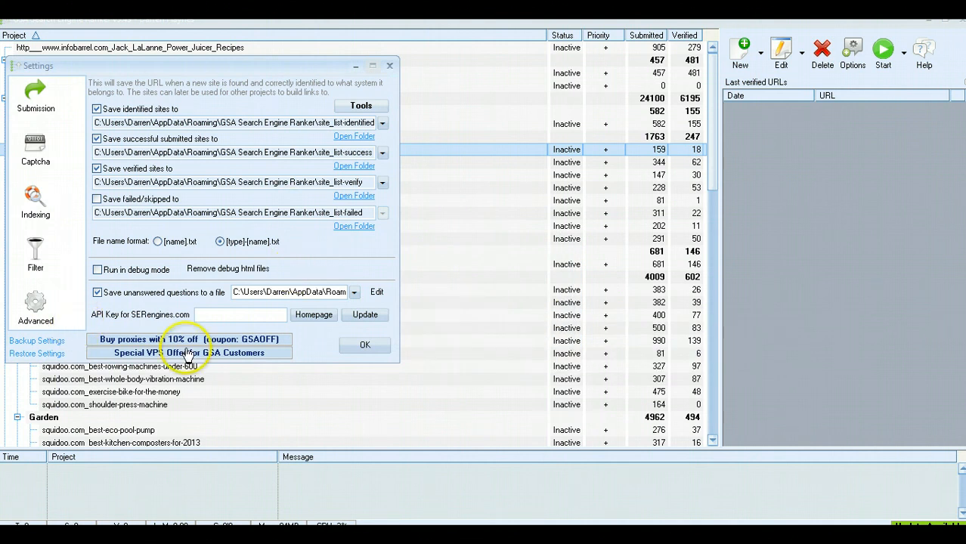
mouse_move(278, 218)
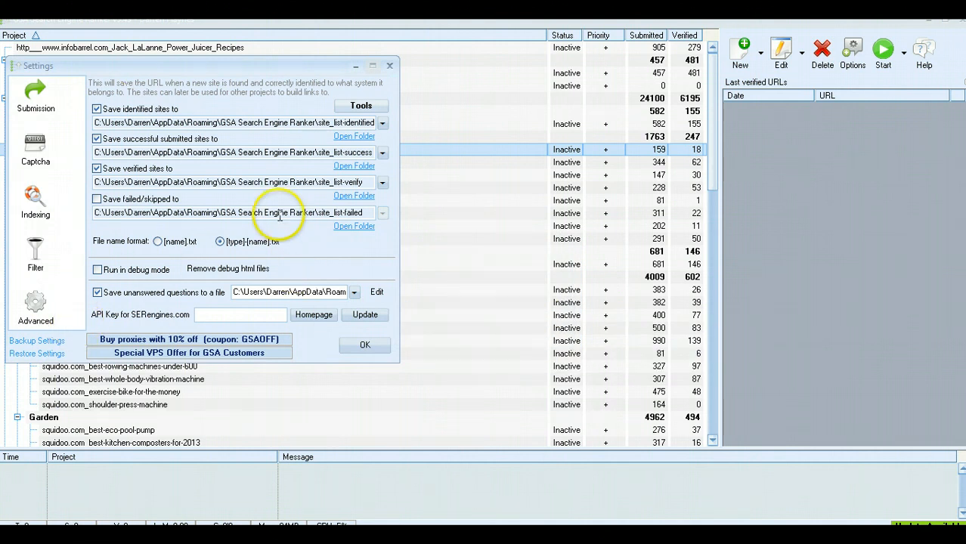